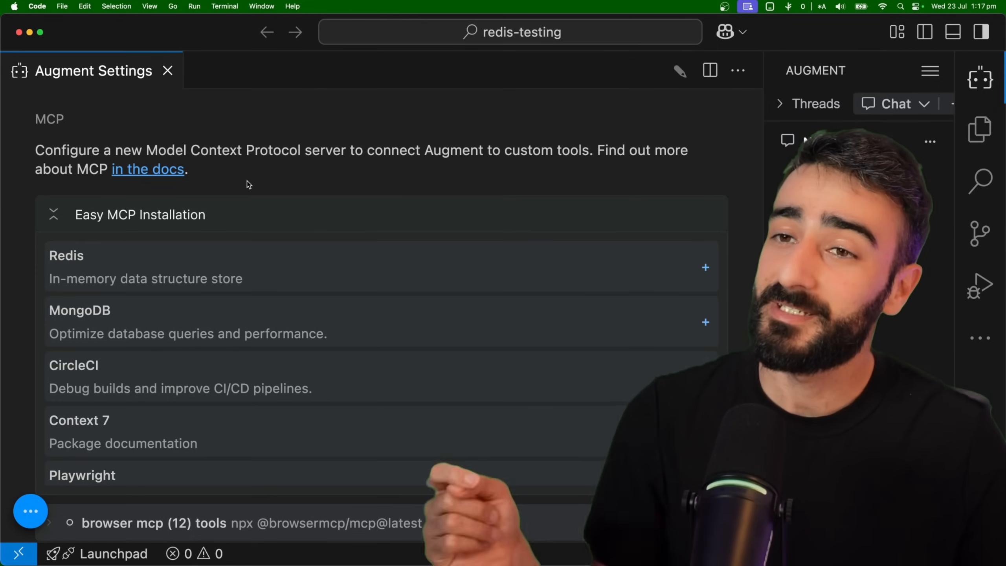
Step: Install the Redis MCP server with connection URL redis://localhost:6379
scroll(down, 3)
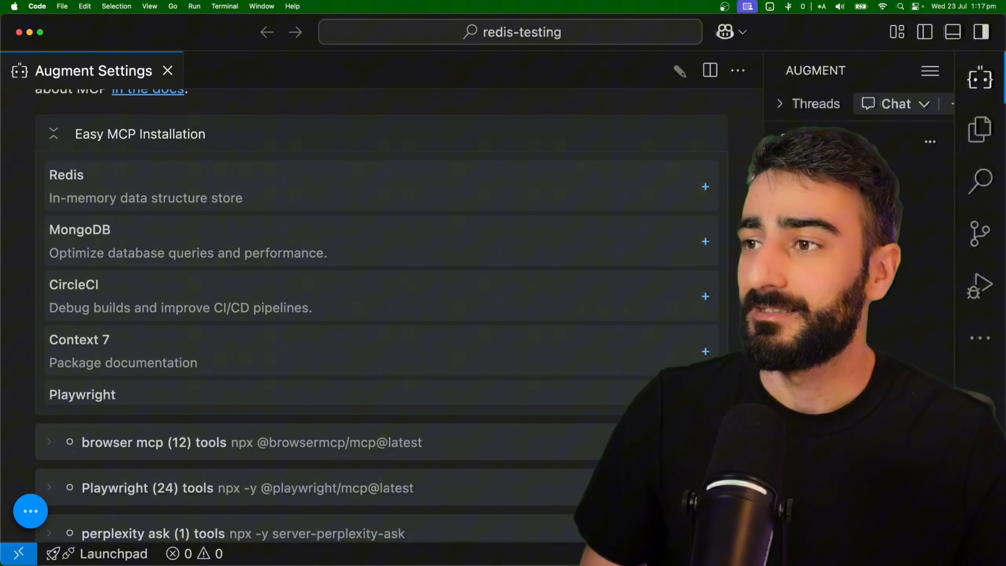
click(704, 187)
text(redis://localhost:6379)
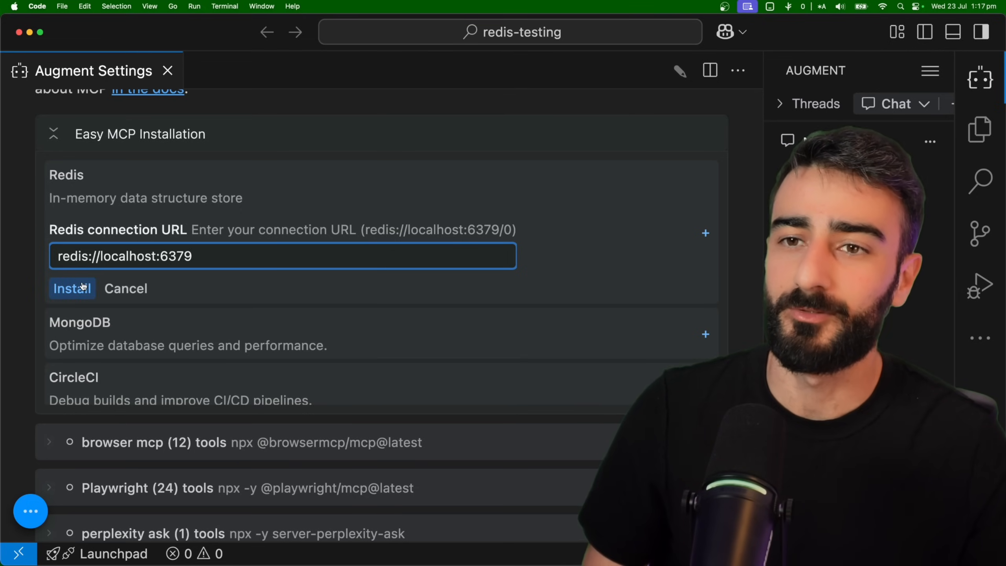
click(72, 288)
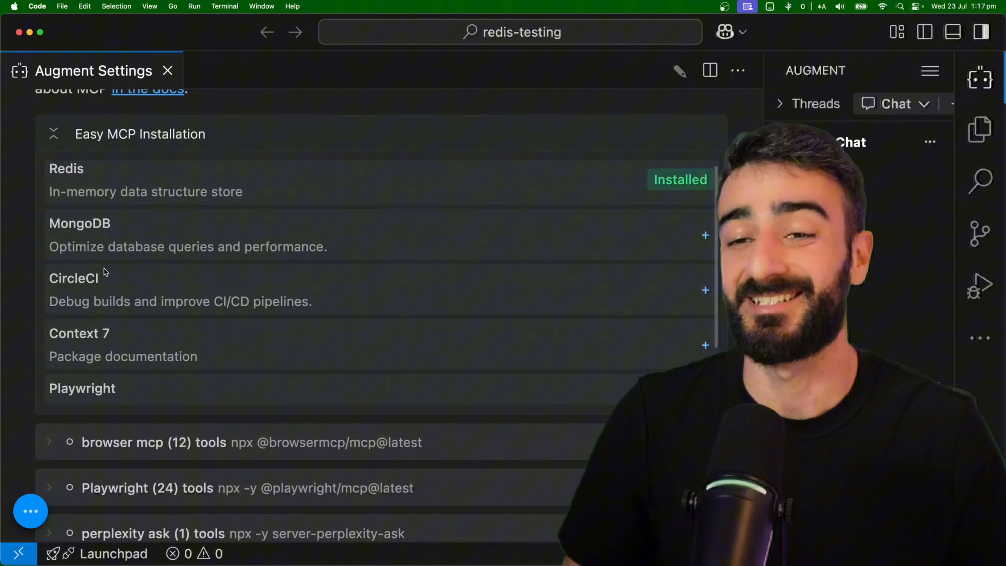
Step: Expand the Redis server's 44-tool list in the MCP server settings
scroll(down, 3)
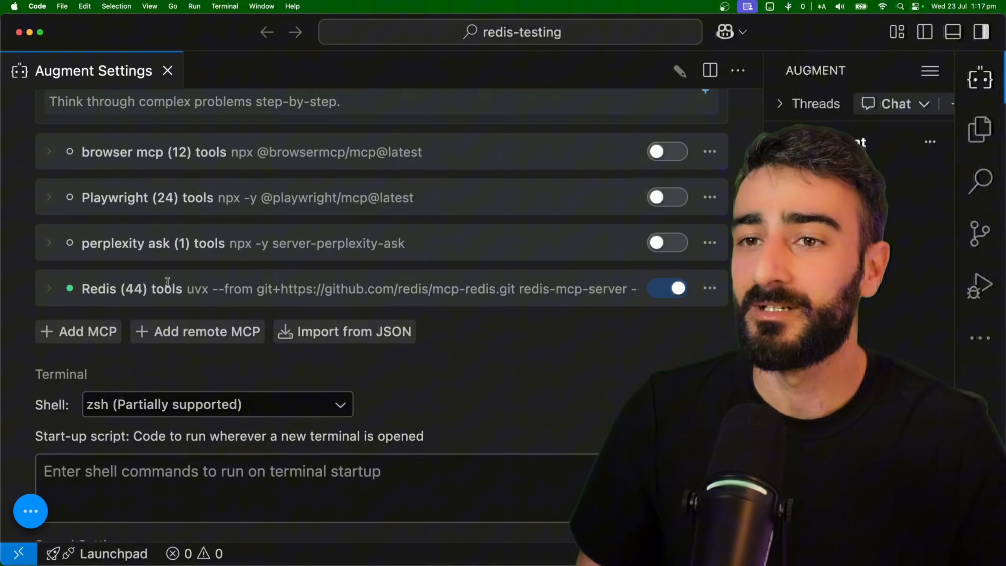
click(48, 288)
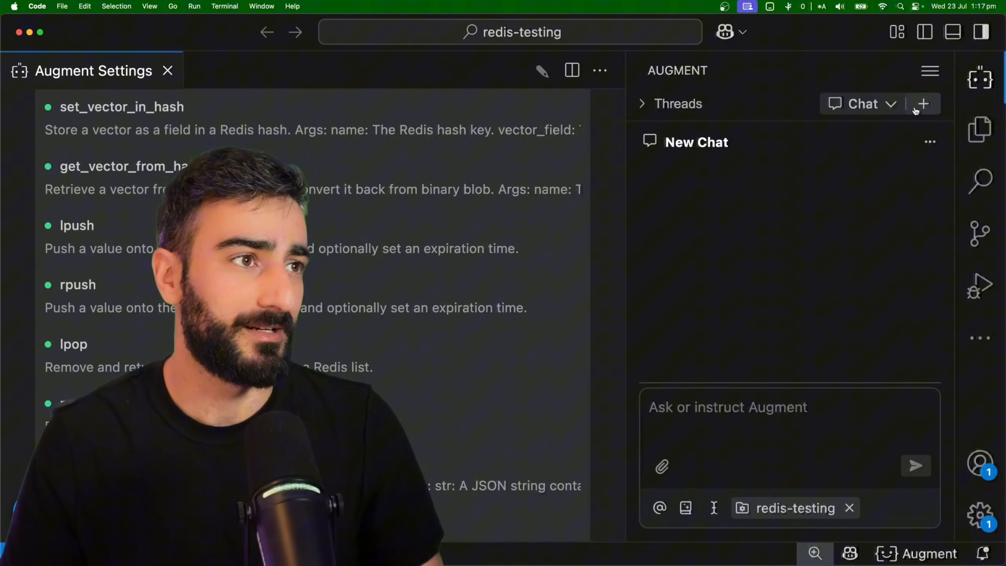
Step: Switch Augment to Agent mode with Auto on and type a 'fill th…' prompt
click(862, 103)
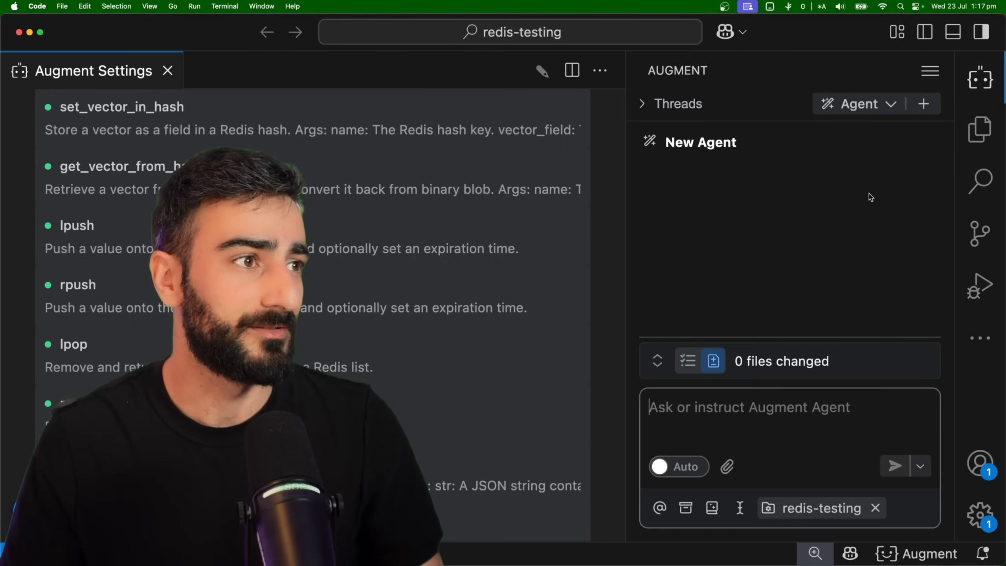
click(678, 466)
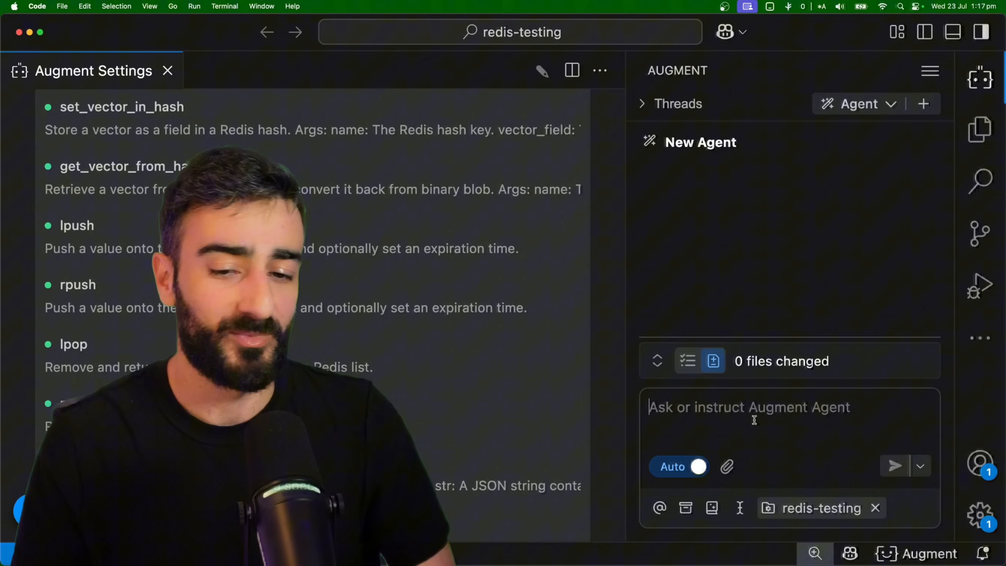
text(fill this redis db with)
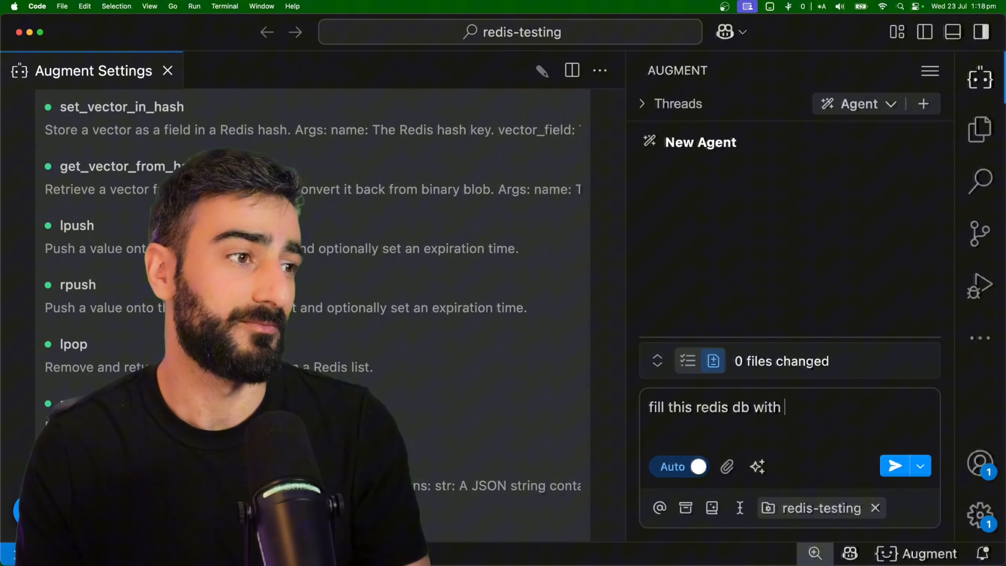
click(893, 467)
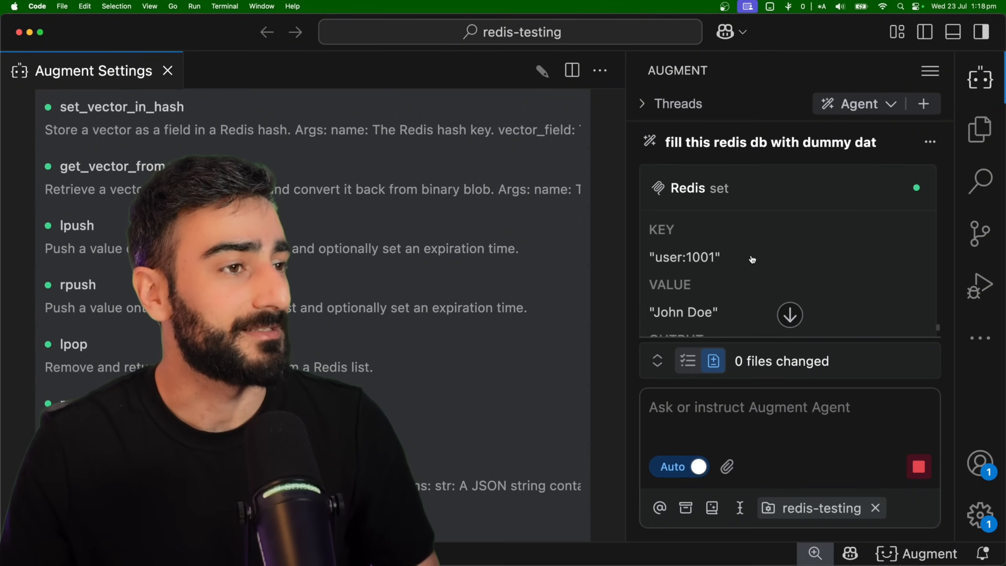
Step: Scroll through the agent's Redis set call storing user:1001 as John Doe
scroll(down, 3)
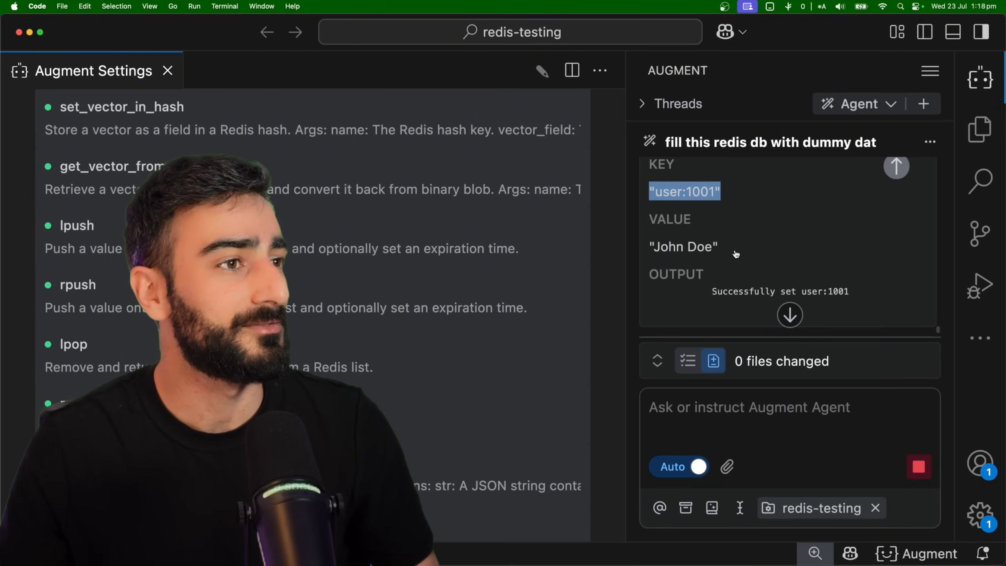